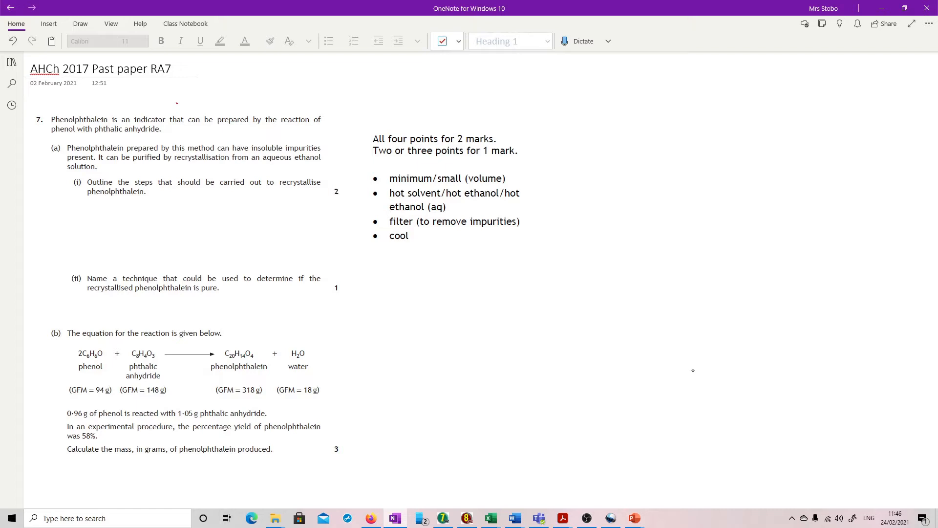
- Ink a magenta arrow from part (a)(i) to the bullets, bracket all four, and mark the filter point
left_click_drag(284, 220, 363, 192)
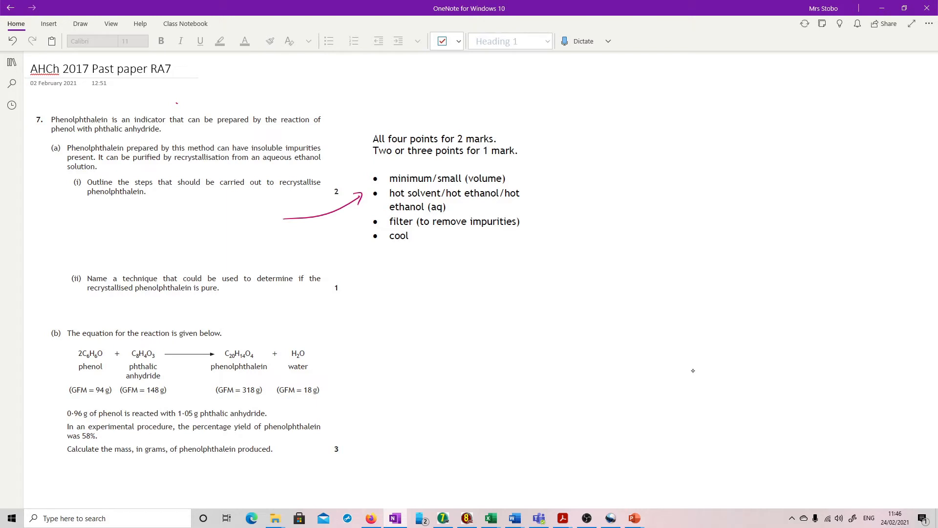
left_click_drag(365, 174, 365, 242)
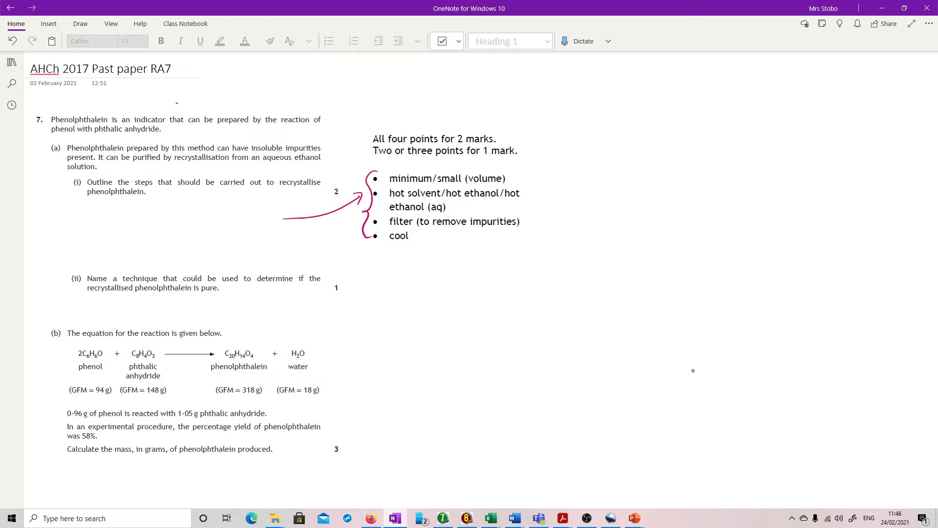
left_click_drag(524, 216, 536, 227)
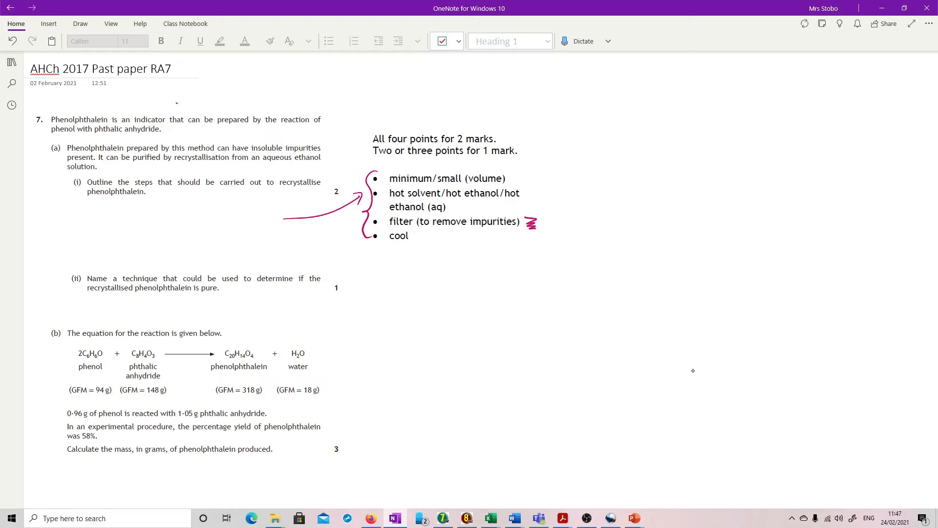
- Handwrite 'melting point' (underlined) and 'Chromatography/nmr/ms/IR' under part (a)(ii)
left_click_drag(67, 305, 102, 305)
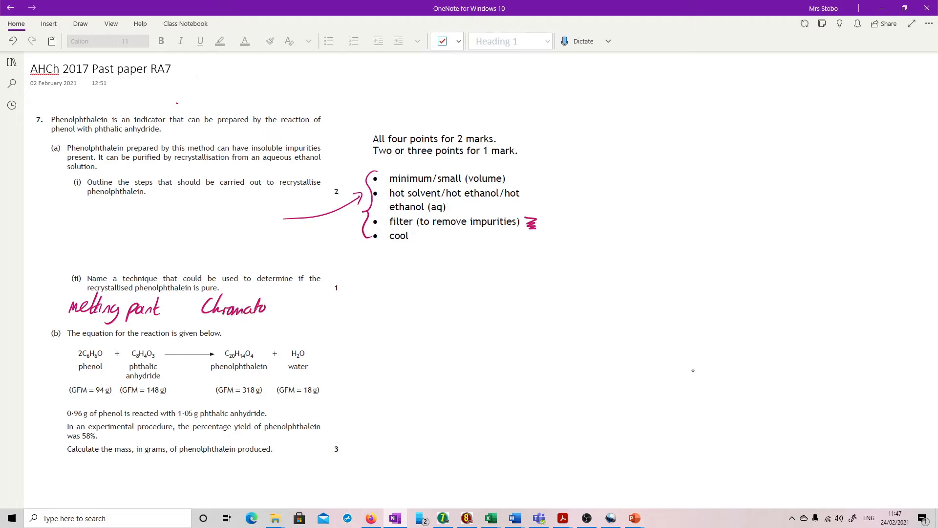
left_click_drag(264, 307, 305, 306)
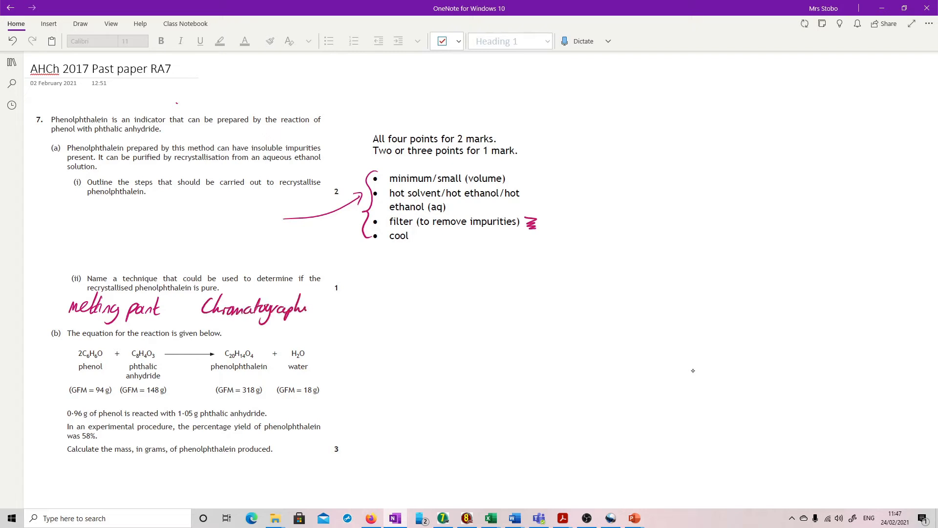
left_click_drag(305, 308, 356, 309)
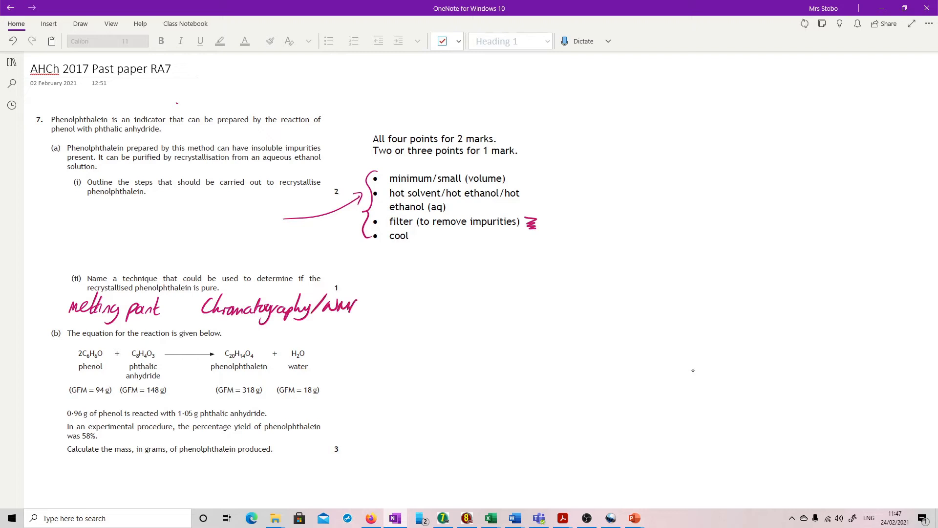
left_click_drag(359, 311, 374, 302)
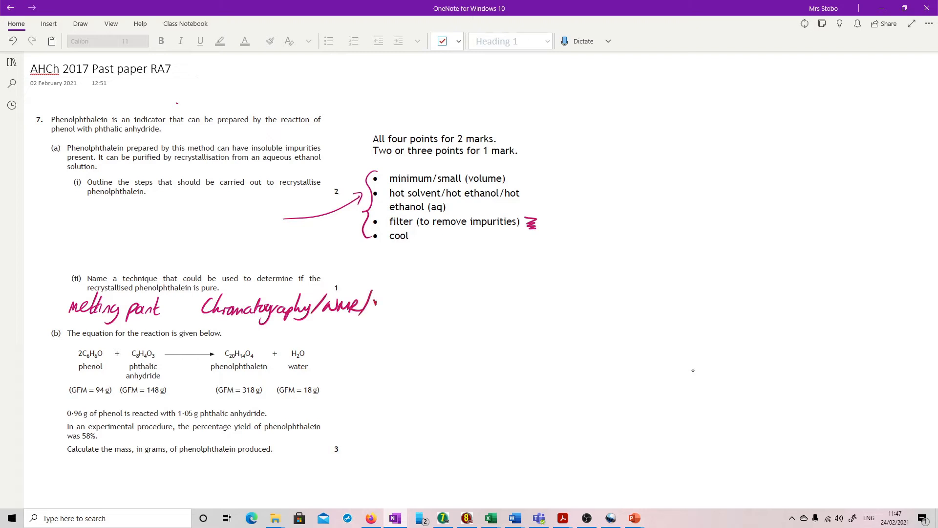
left_click_drag(377, 302, 428, 304)
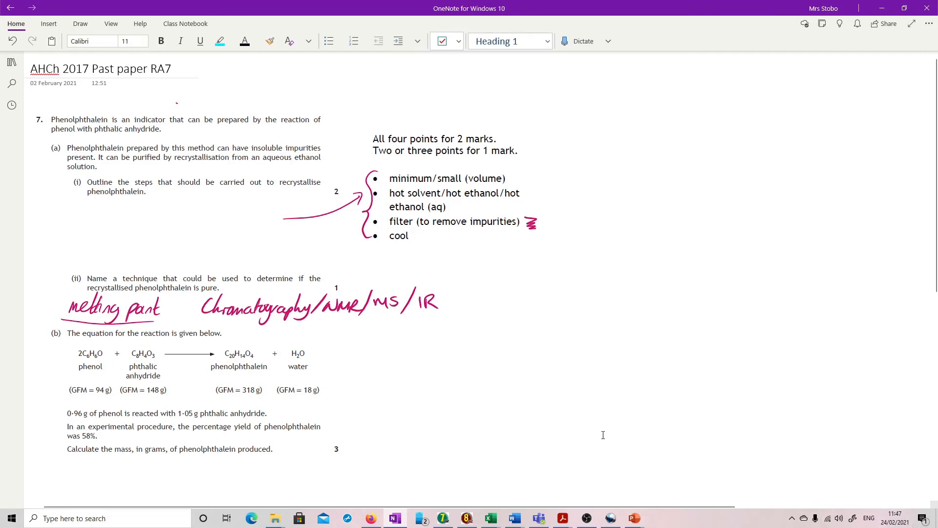
- At part (b), write phenol moles 0.96/94 = 0.01 and the 2:1 ratio giving 0.005
scroll("down", 3)
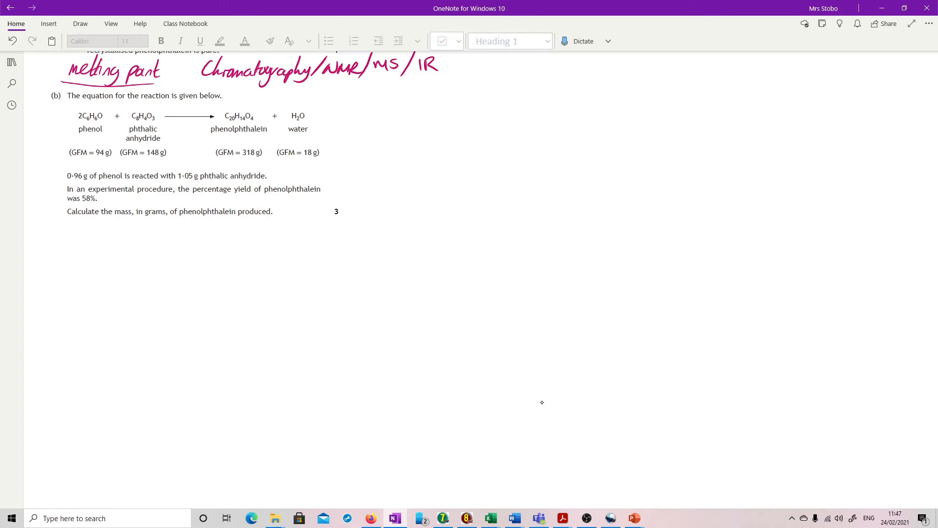
left_click_drag(67, 236, 78, 249)
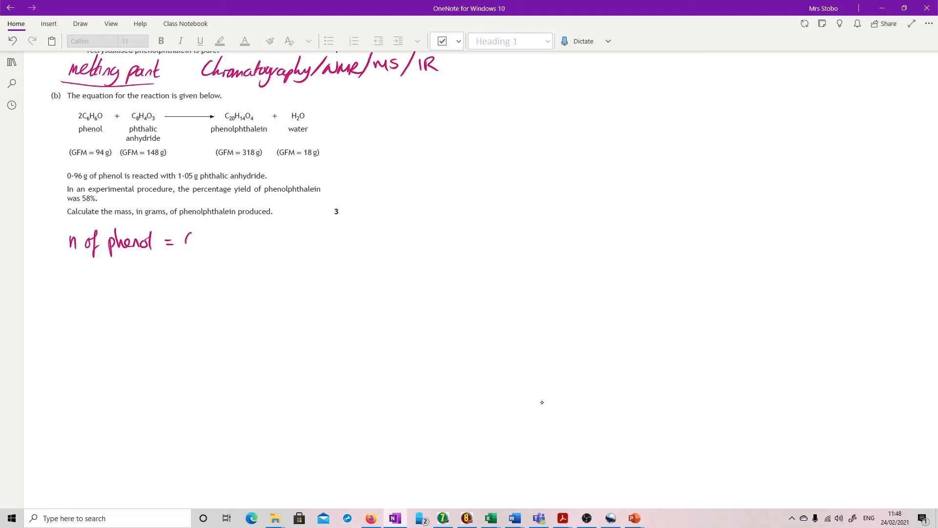
type("0.96")
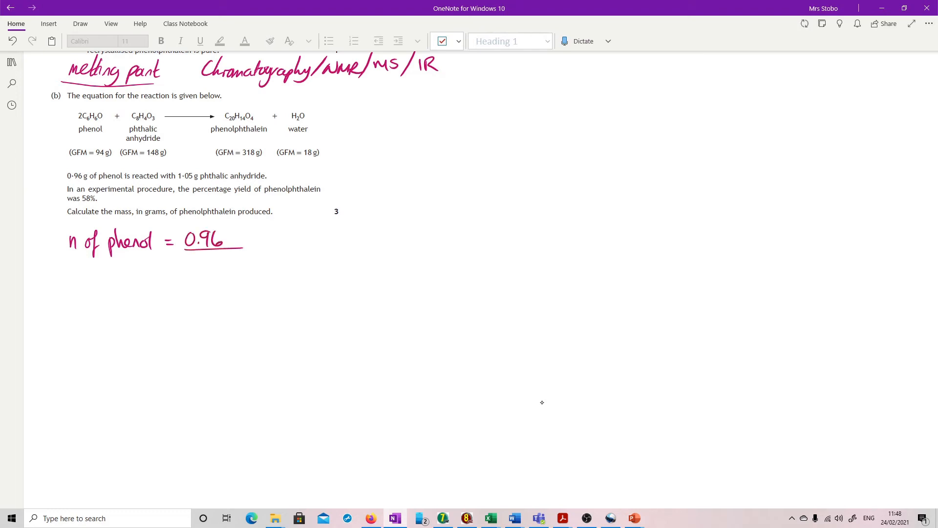
left_click_drag(188, 266, 215, 266)
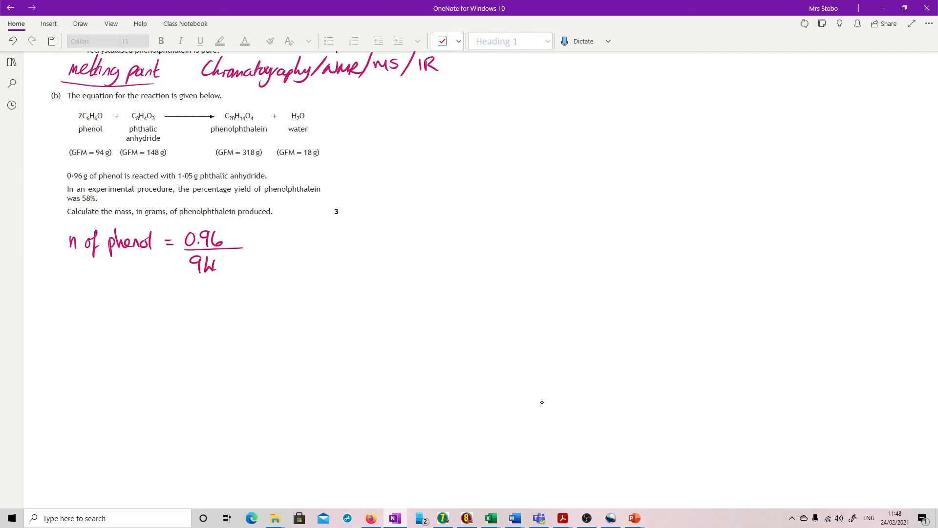
left_click_drag(170, 293, 224, 294)
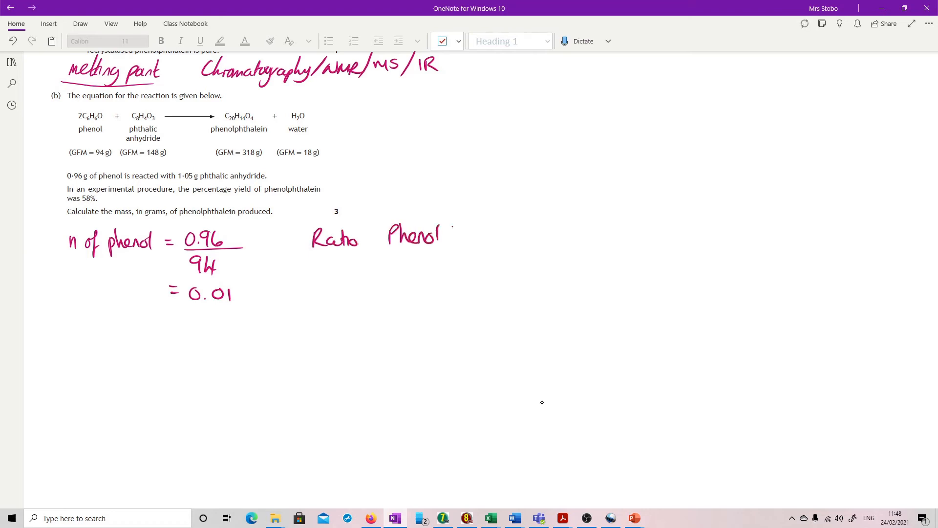
left_click_drag(455, 233, 503, 233)
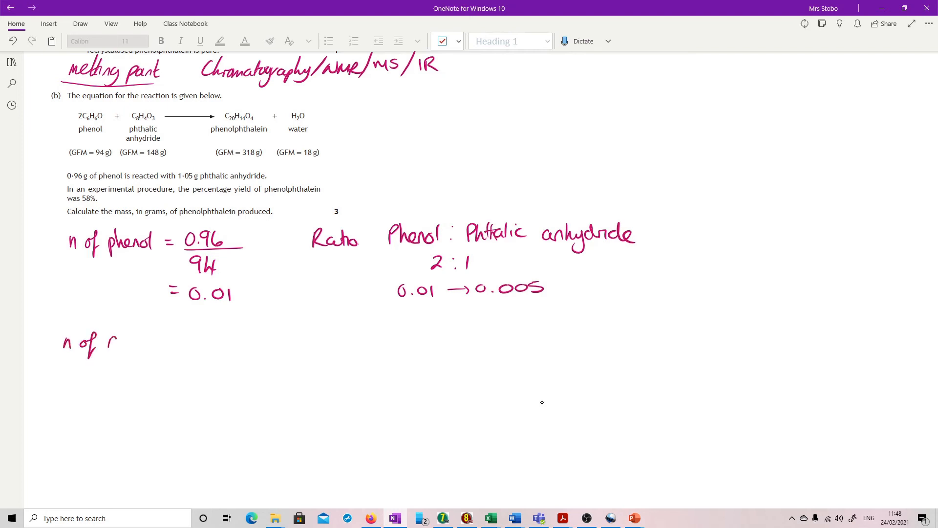
- Write 'n of PA = 1.05/148 = 0.0071 XS', circle 0.01, and begin 'Phenol :'
type("PA = 1.05")
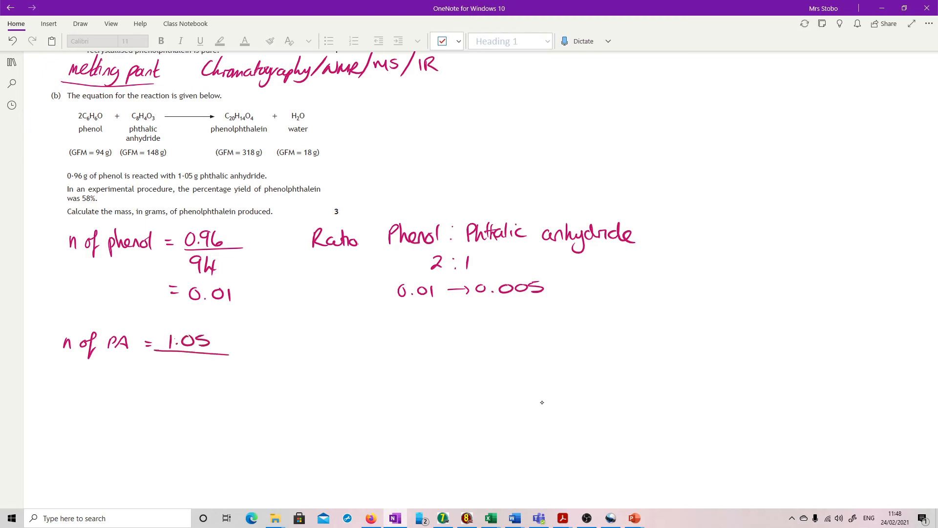
type("14,")
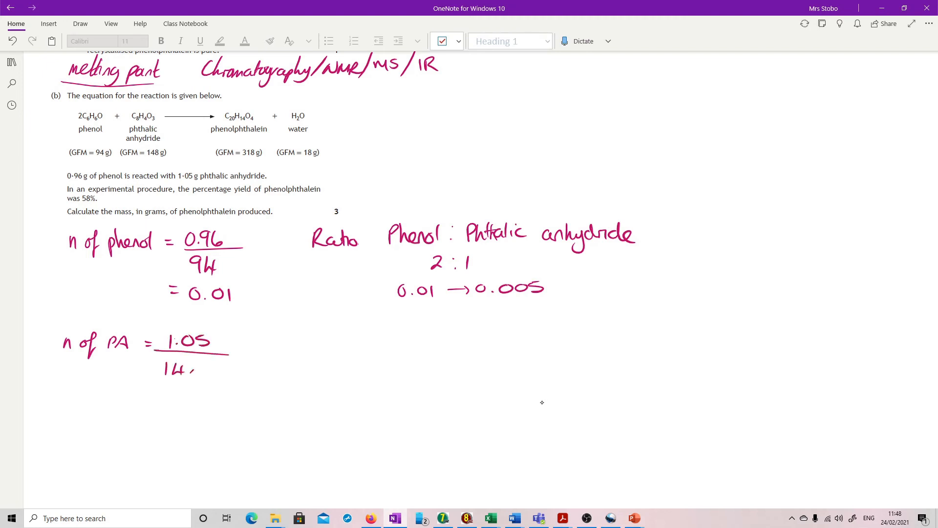
type("148")
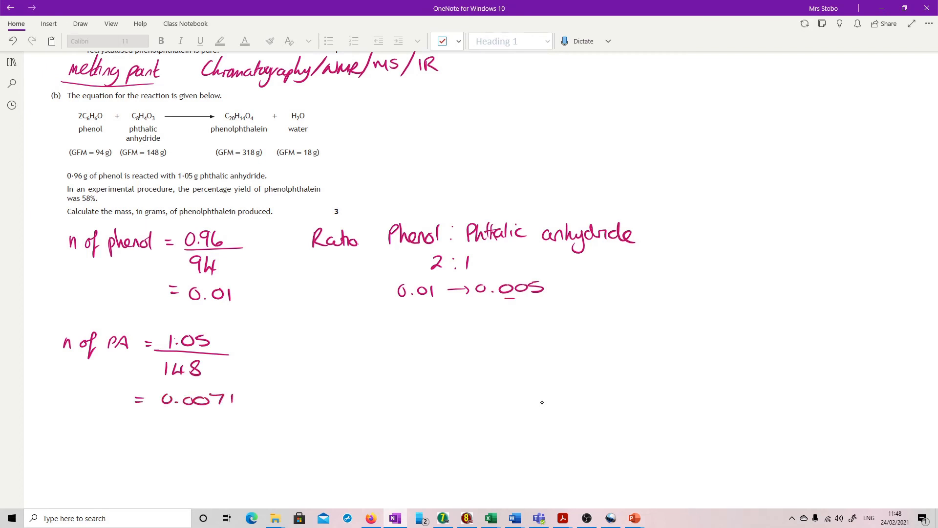
type("XS")
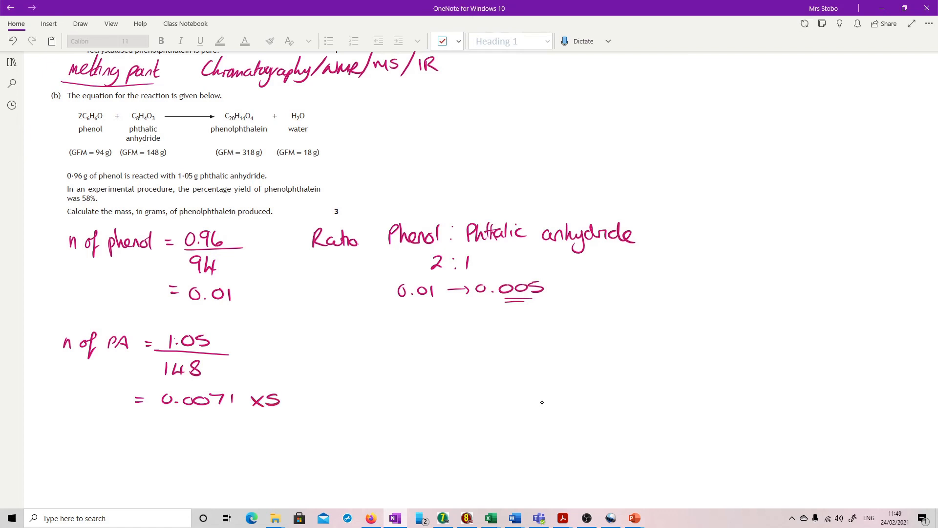
left_click_drag(374, 293, 443, 293)
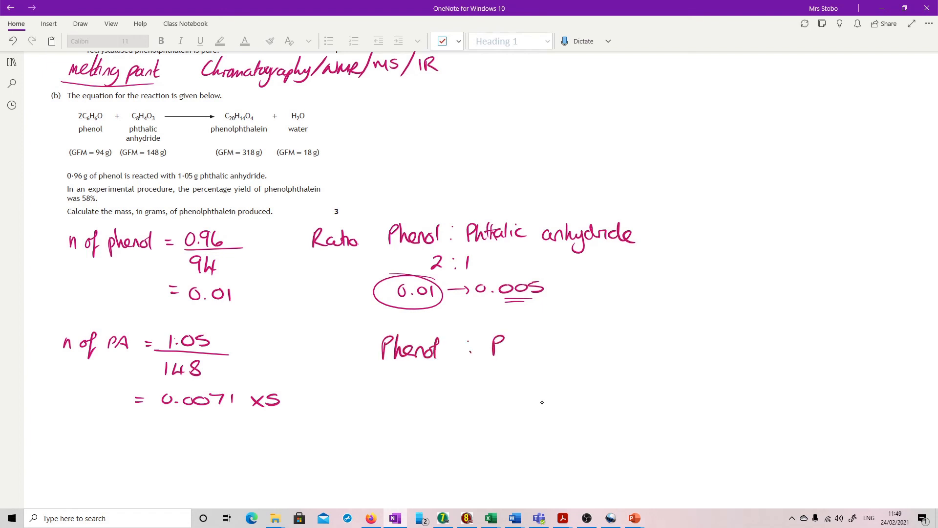
- Write 'Phenol : Phenolphthalein' with 2 : 1 beneath, then '188 →' on the next line
left_click_drag(497, 344, 568, 344)
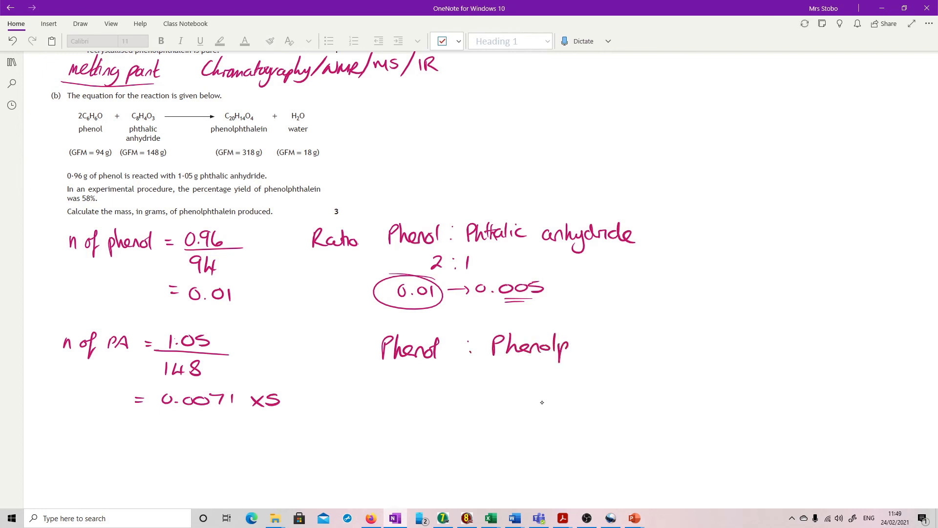
left_click_drag(571, 344, 646, 344)
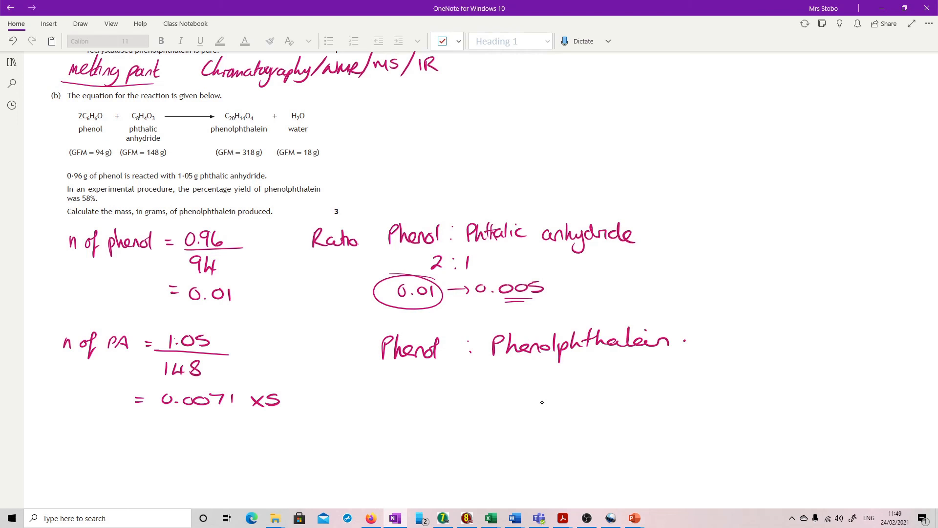
left_click_drag(422, 380, 509, 380)
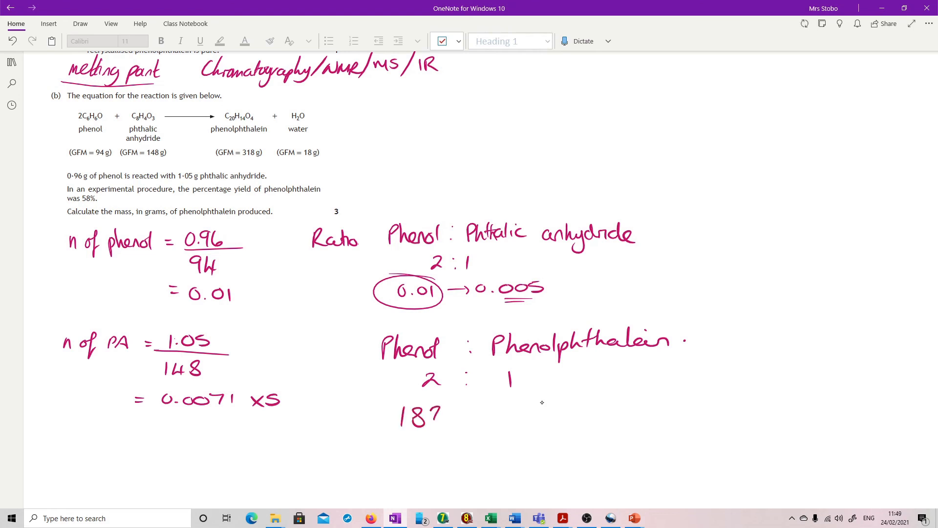
left_click_drag(419, 413, 493, 413)
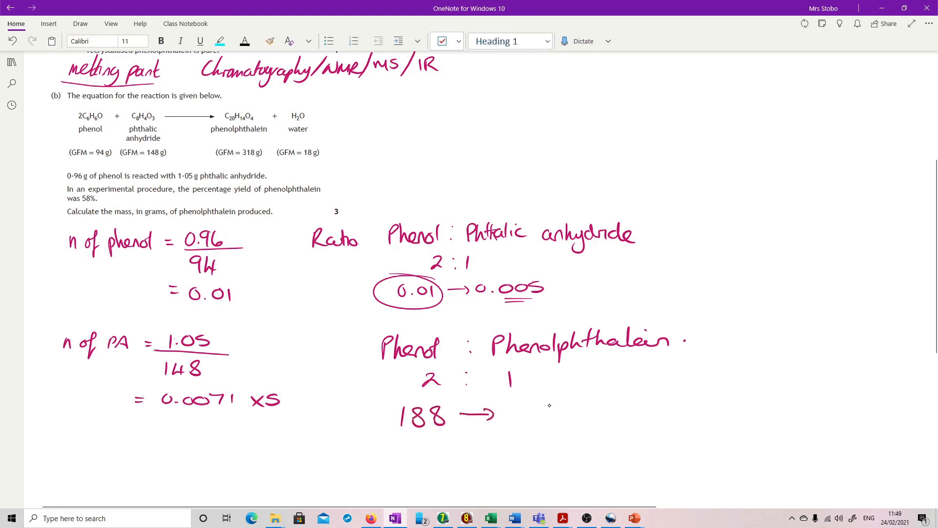